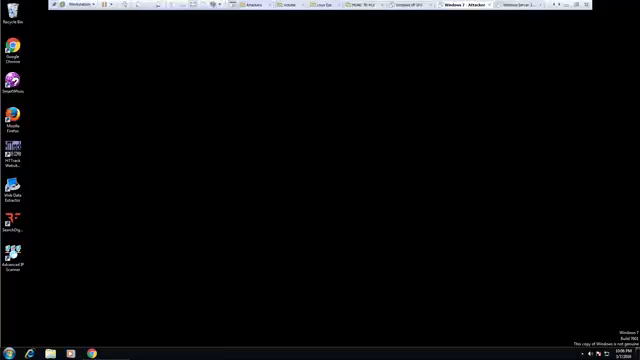
{"action": "mouse_move", "coordinate": [294, 181]}
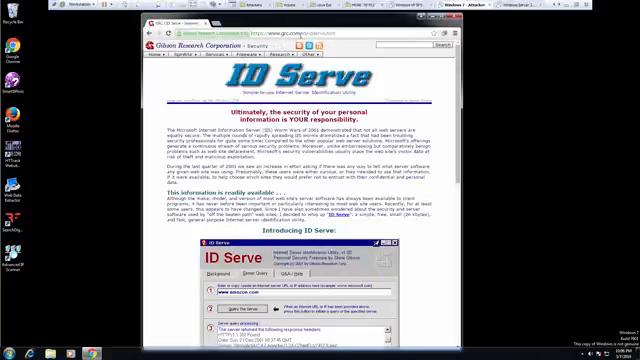
Scroll down grc.com's ID Serve page to the introduction and download section.
{"action": "scroll", "scroll_direction": "down", "scroll_amount": 3}
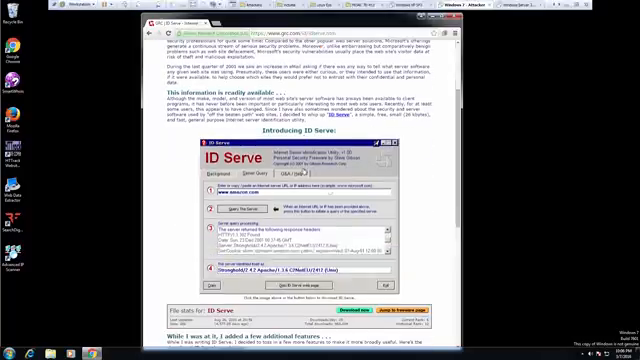
{"action": "scroll", "scroll_direction": "down", "scroll_amount": 3}
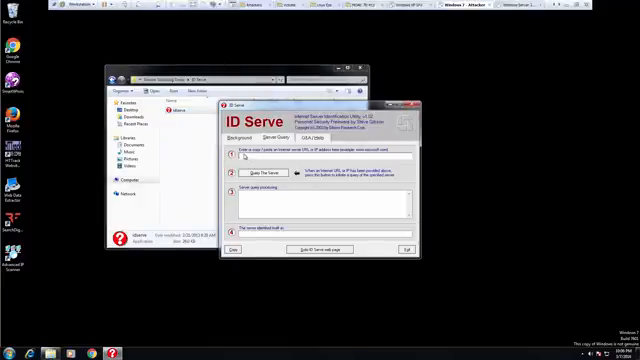
Query google.com in ID Serve, revealing its server as gws.
{"action": "type", "text": "google.com"}
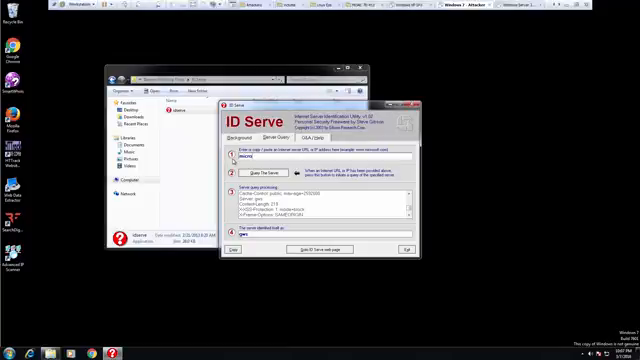
Query microsoft.com, whose server reports Microsoft-IIS/8.5 with ASP.NET.
{"action": "type", "text": "microsoft.com"}
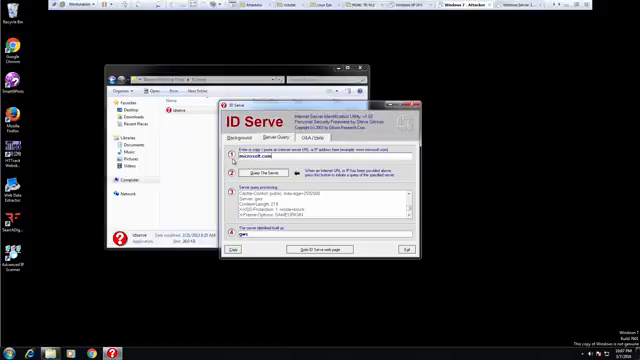
{"action": "left_click", "coordinate": [249, 172]}
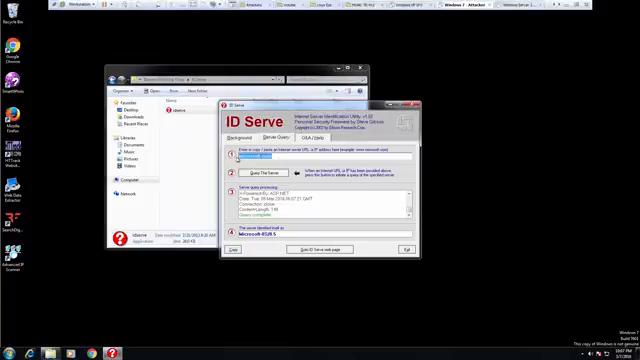
Query amazon.com, whose server identifies itself simply as Server.
{"action": "type", "text": "amazon.com"}
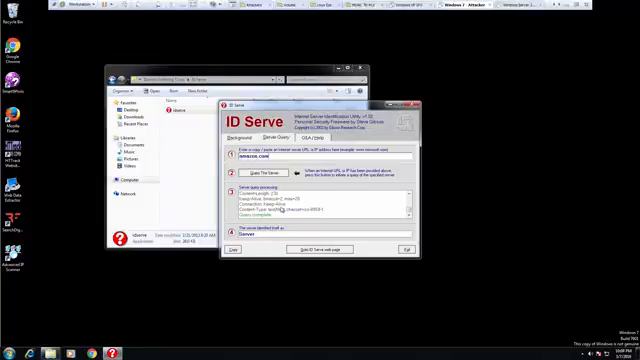
{"action": "left_click", "coordinate": [253, 173]}
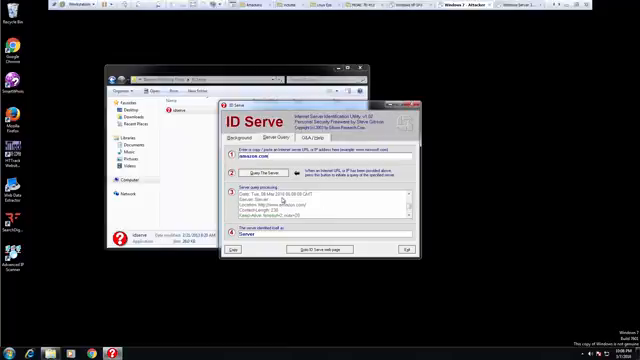